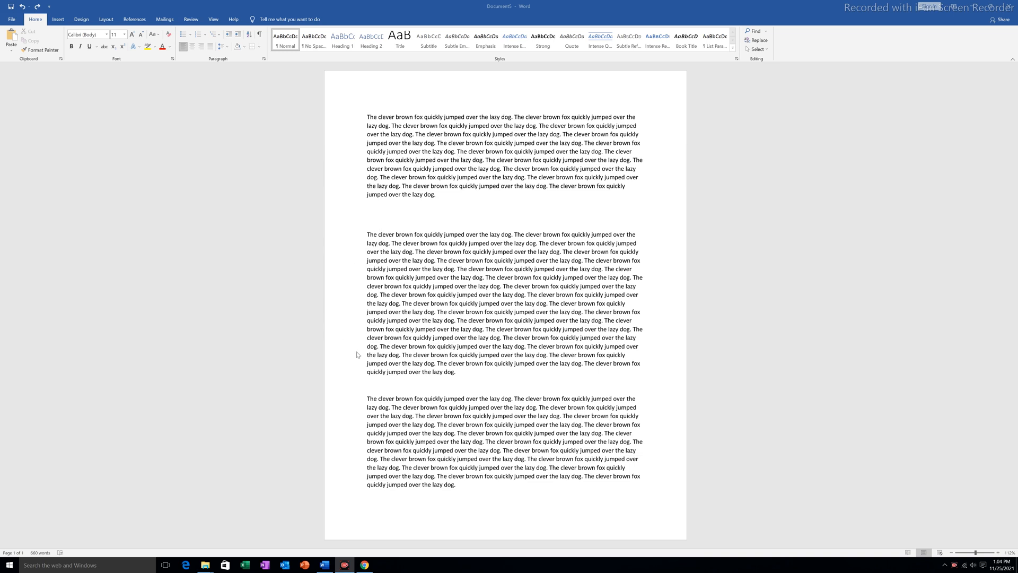
mouse_move(501, 403)
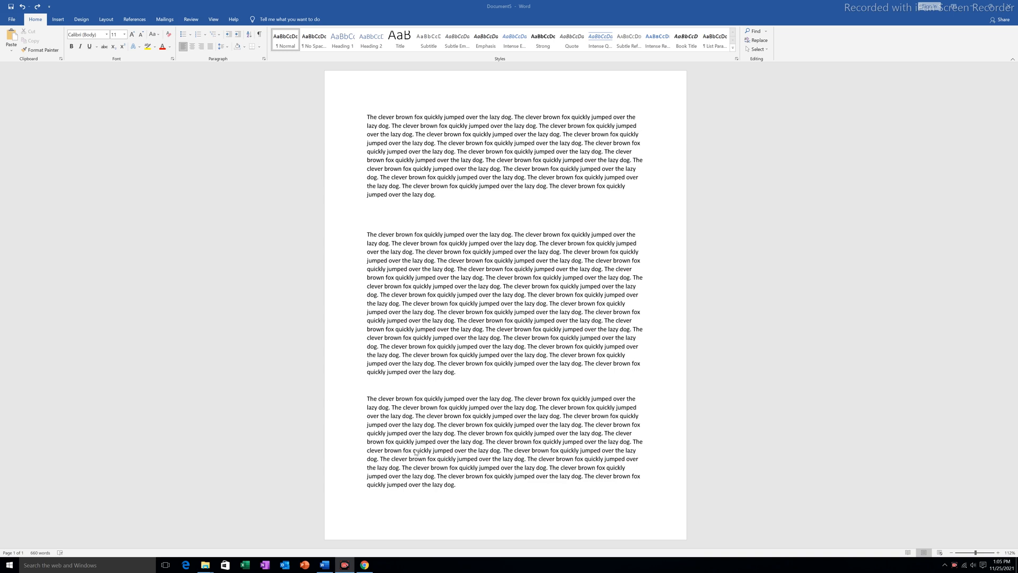
mouse_move(668, 338)
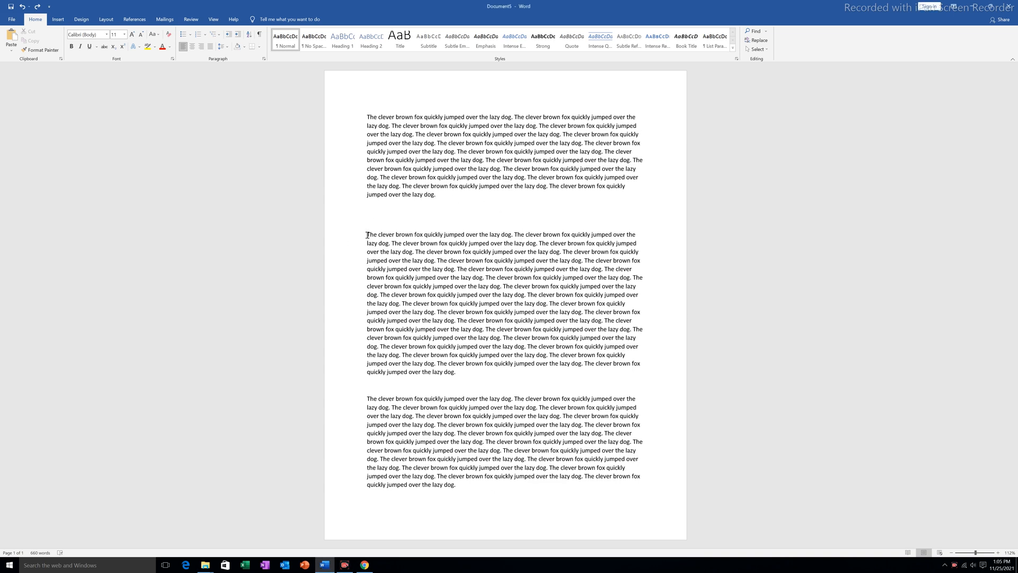
Step: Switch to the Layout ribbon and reveal the Breaks choices for the document
left_click(105, 19)
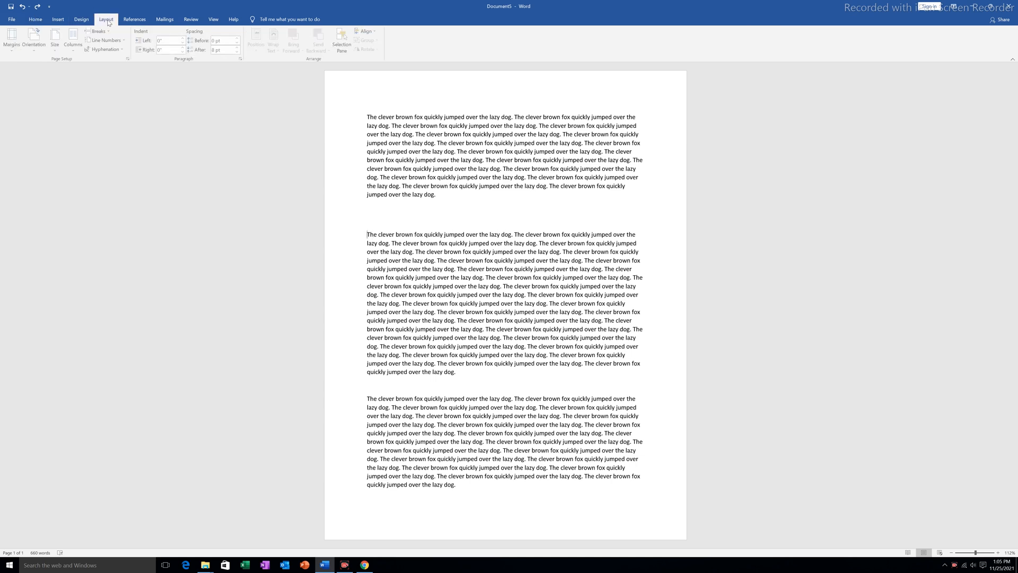
left_click(100, 30)
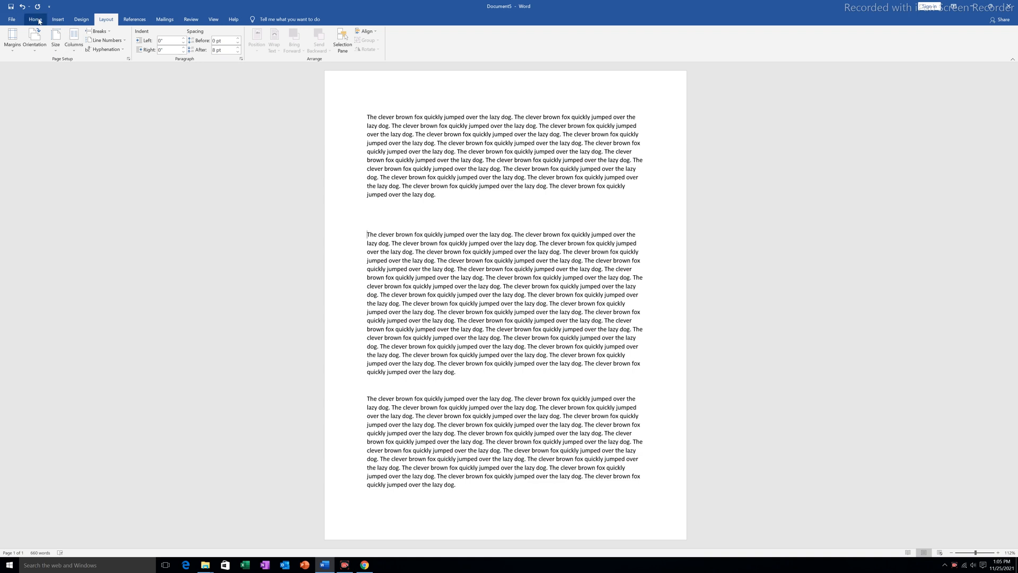
Step: Turn on Show/Hide ¶ from Home so the section break after paragraph one is visible
left_click(35, 19)
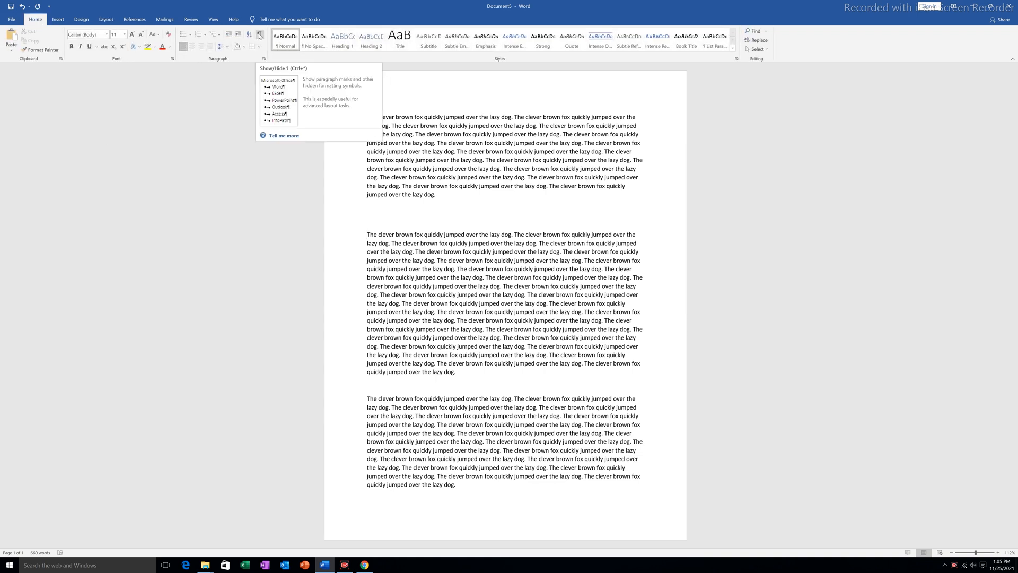
left_click(258, 35)
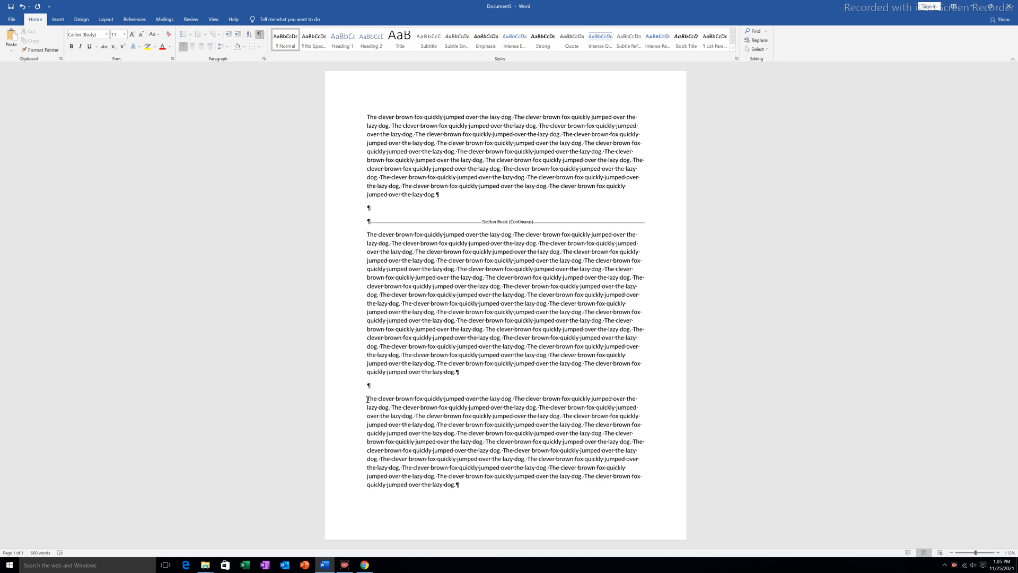
Step: Insert a Continuous section break after the middle paragraph via Layout > Breaks
left_click(105, 19)
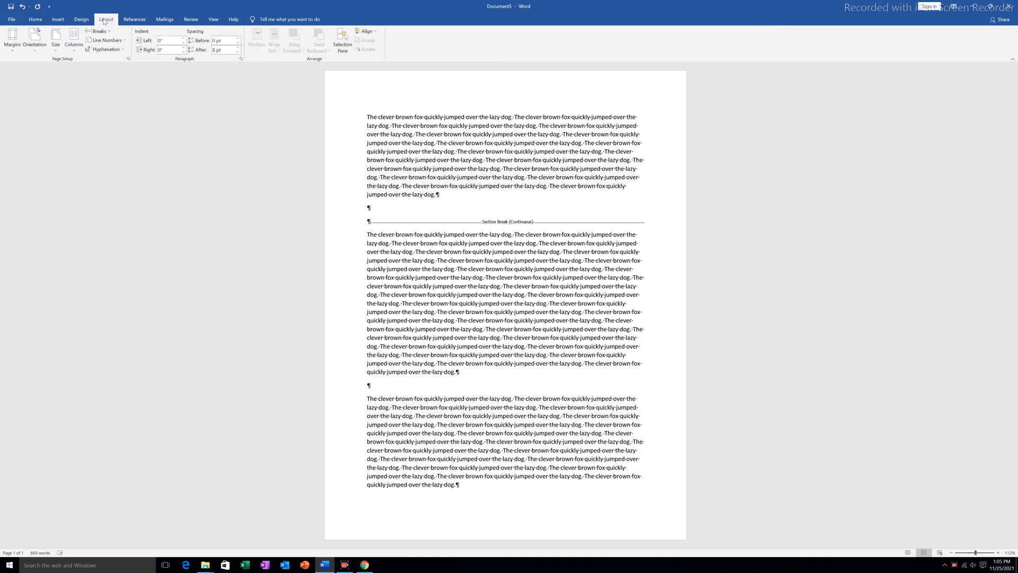
left_click(99, 31)
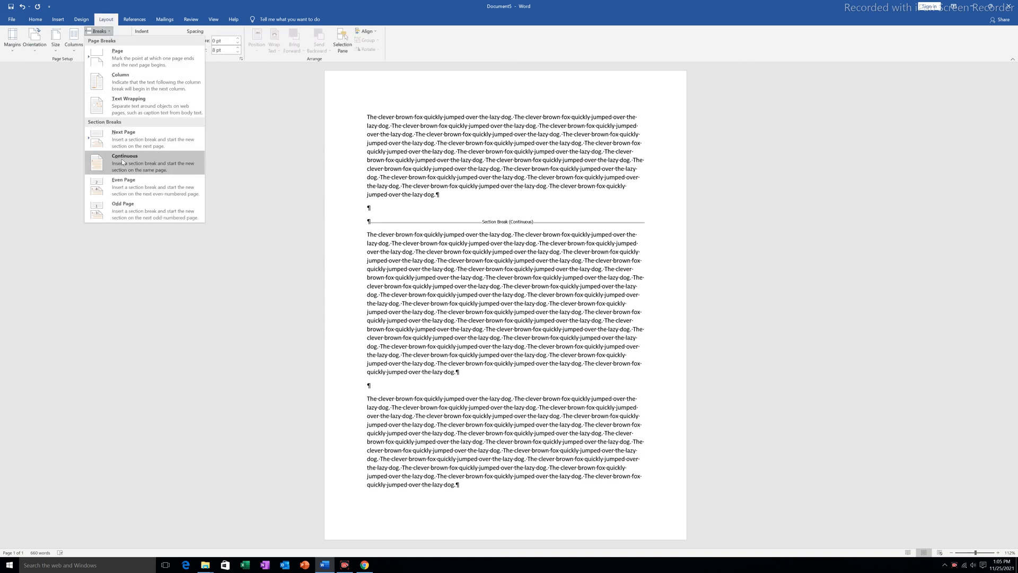
left_click(125, 162)
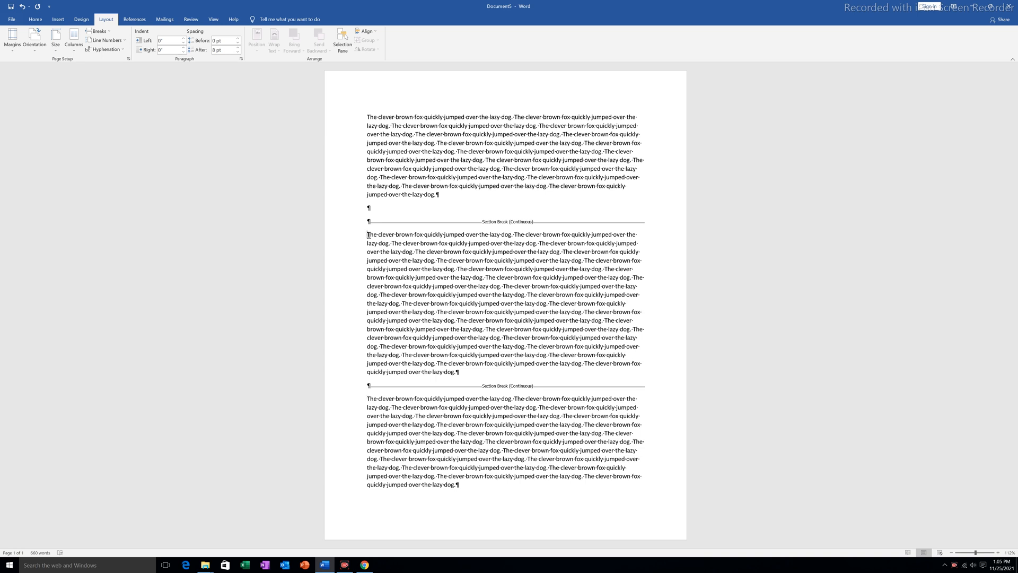
Step: Bring up the More Columns dialog for the middle section
left_click(73, 44)
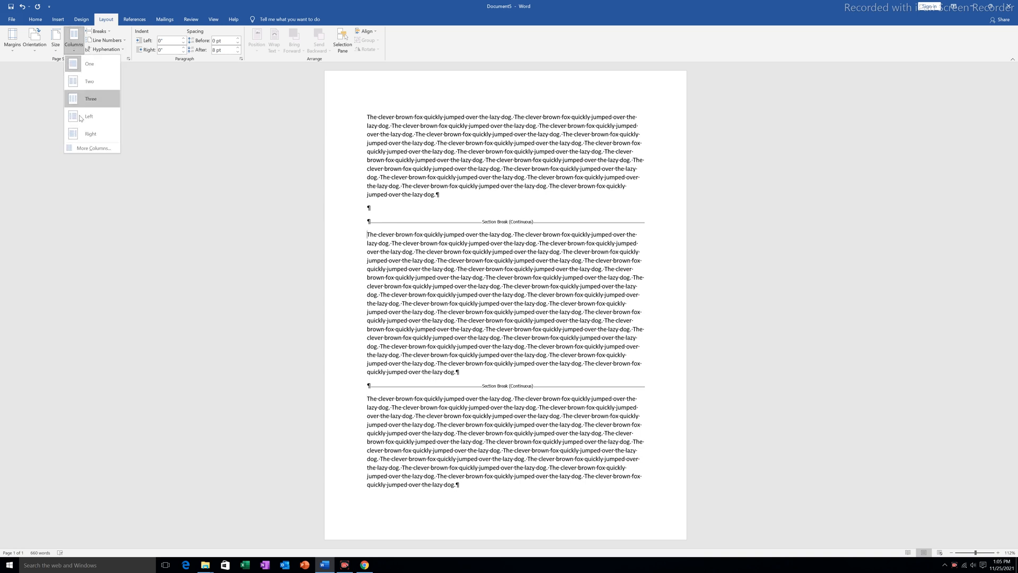
left_click(94, 148)
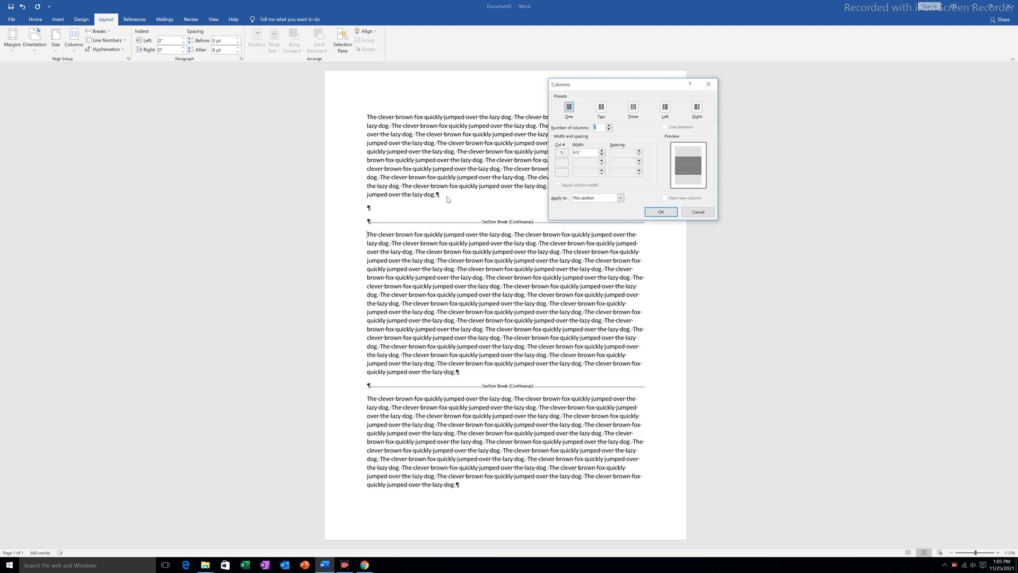
Step: Set the Two preset applied to This section only and confirm the column layout
left_click(600, 107)
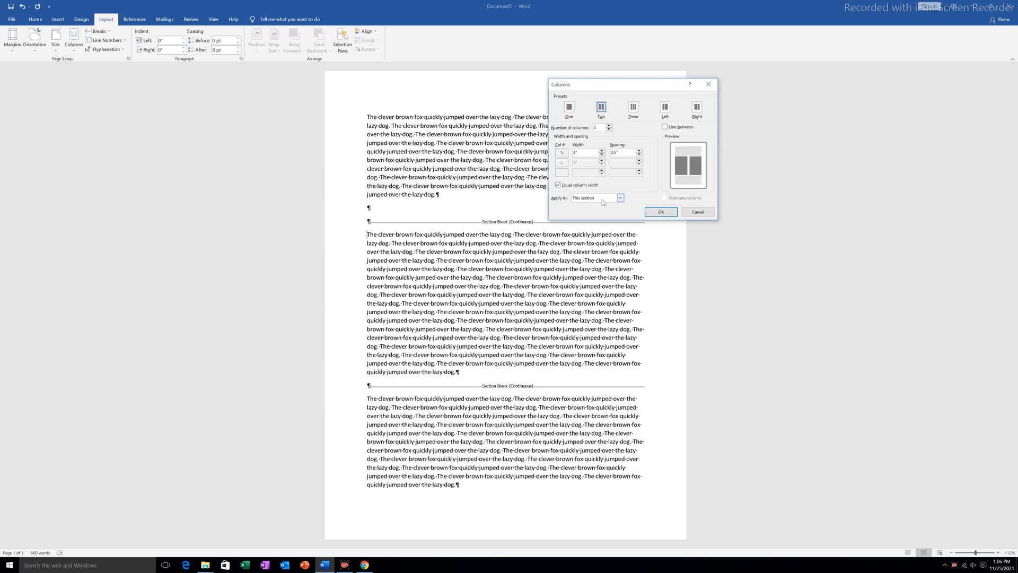
left_click(618, 198)
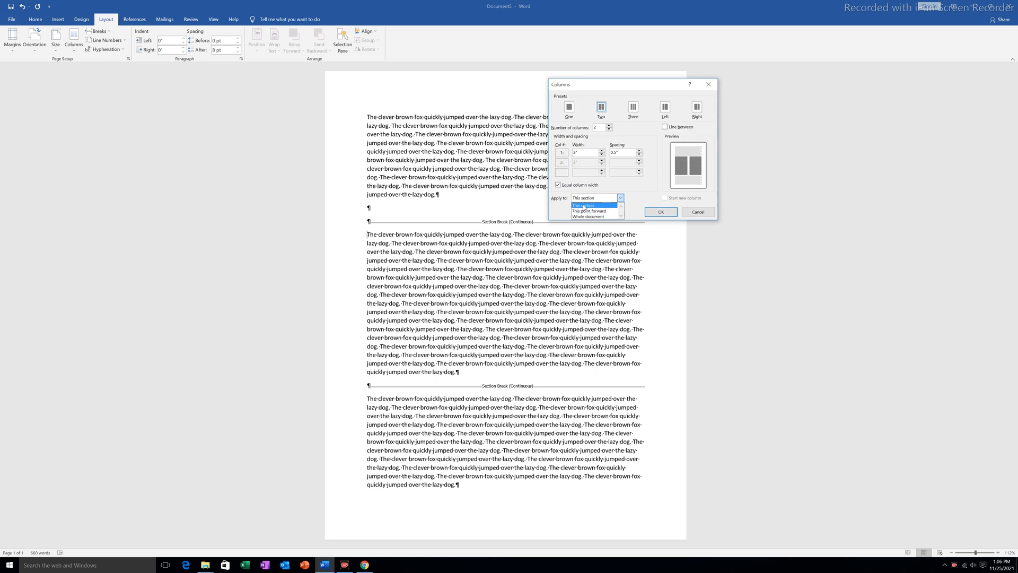
left_click(583, 205)
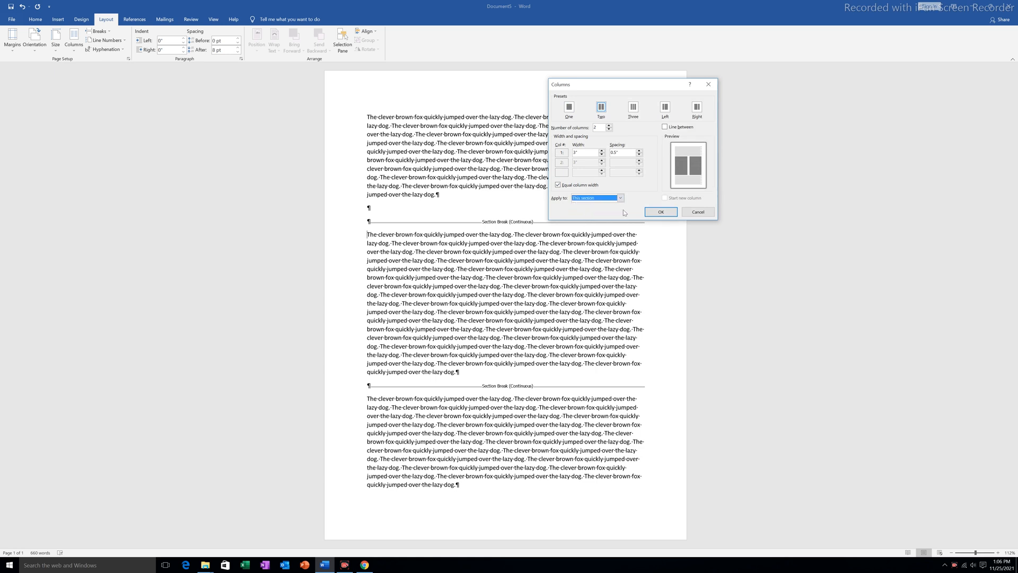
left_click(659, 211)
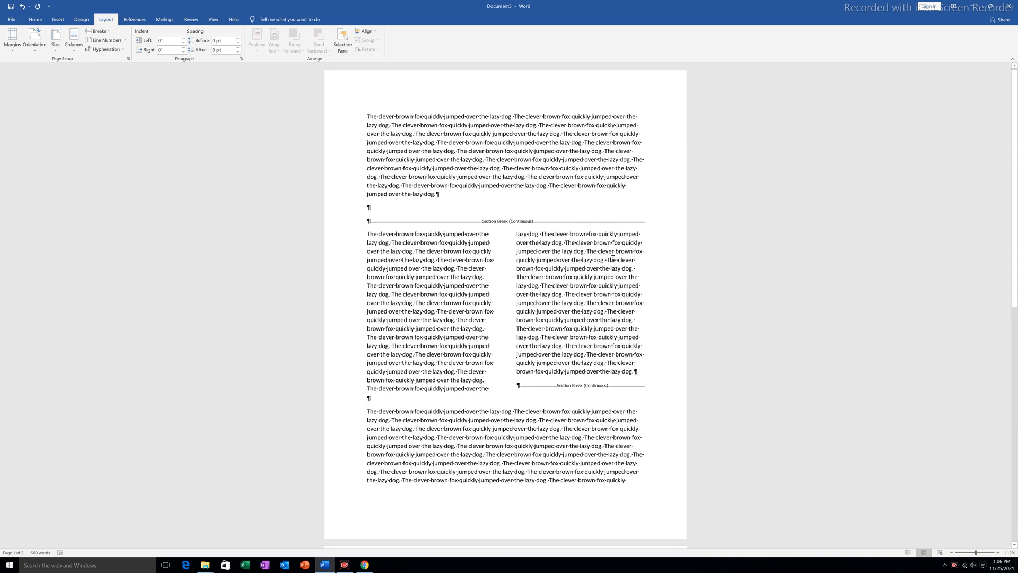
mouse_move(557, 308)
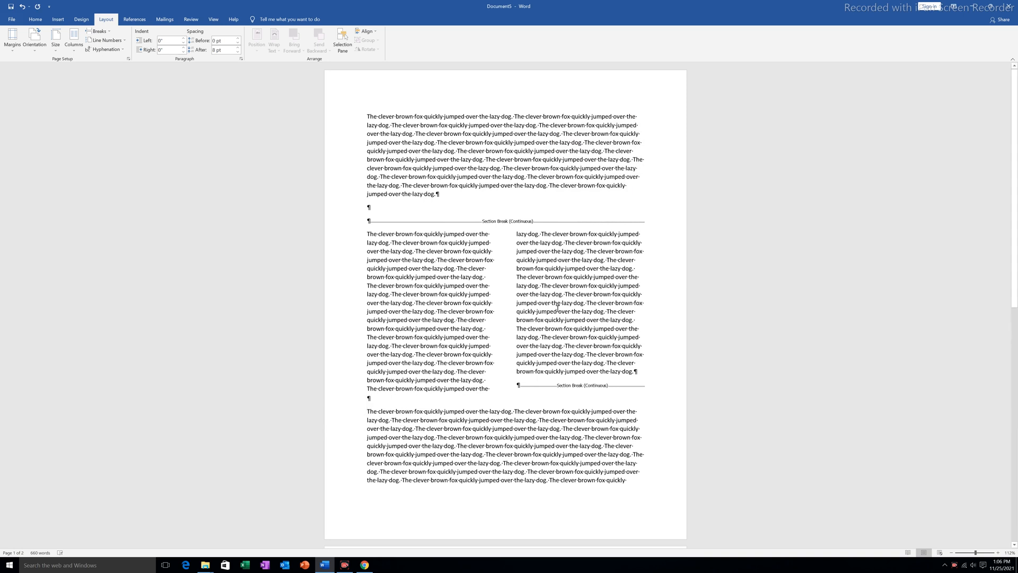